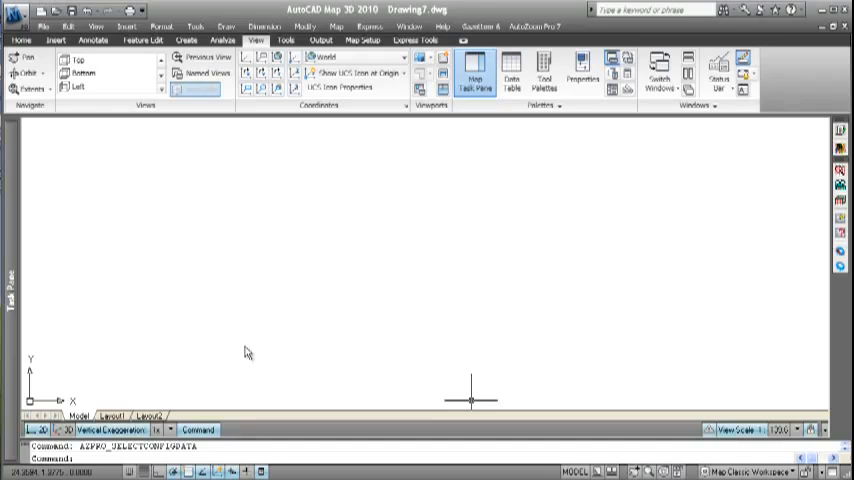
mouse_move(490, 292)
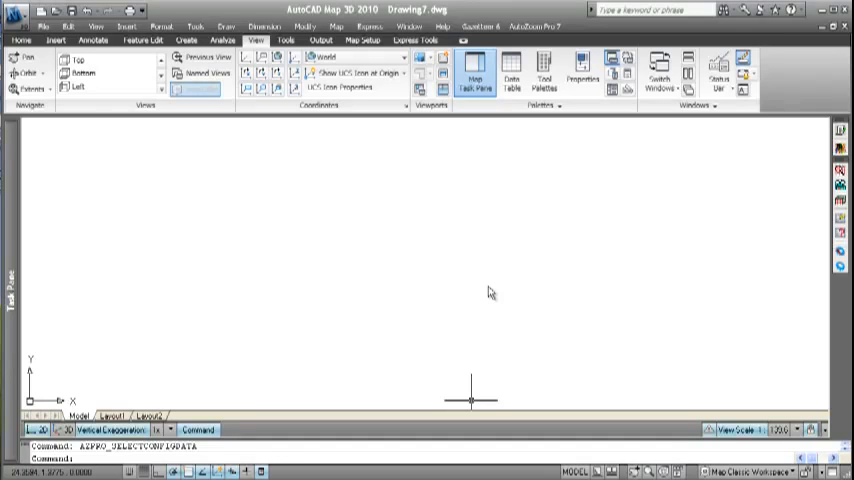
Open the AutoZoom Pro search list window, then close it.
left_click(534, 25)
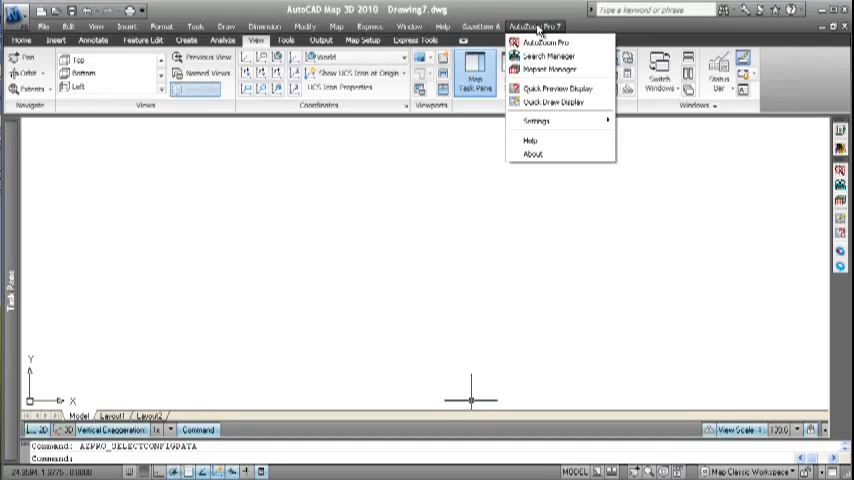
left_click(546, 42)
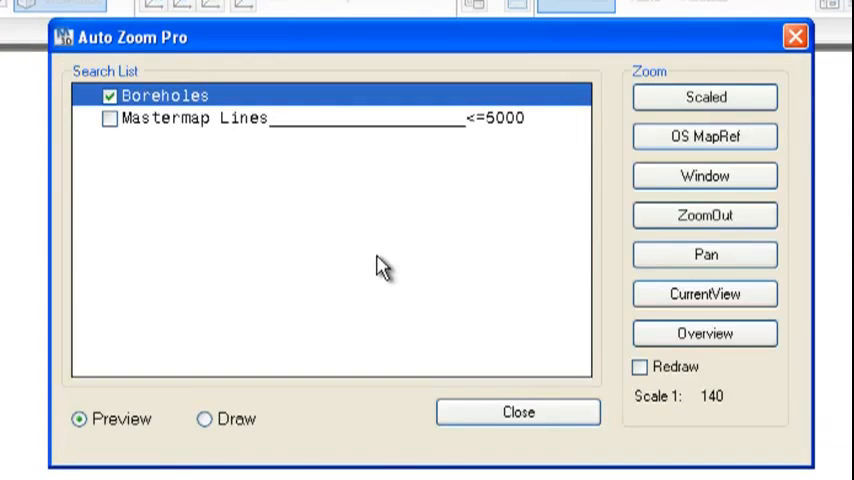
mouse_move(155, 130)
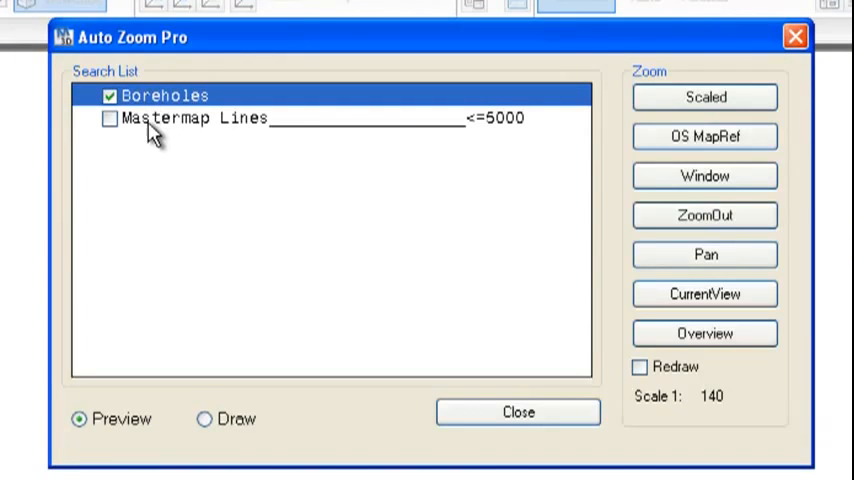
mouse_move(162, 135)
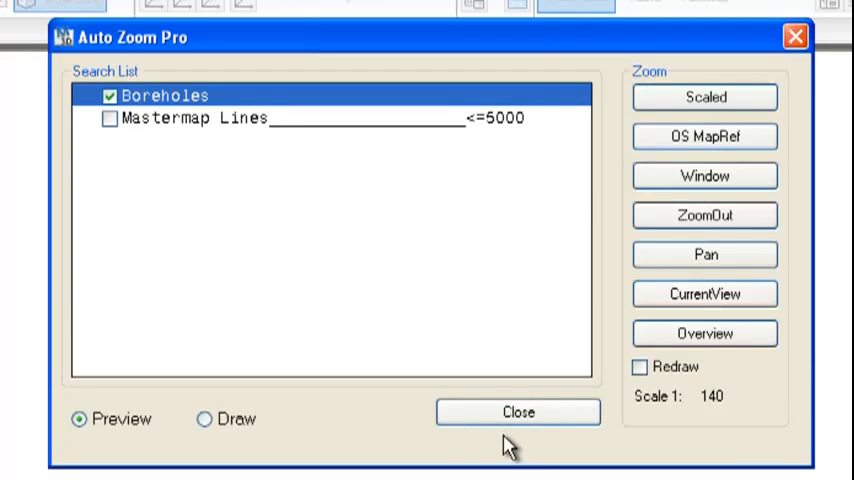
left_click(518, 412)
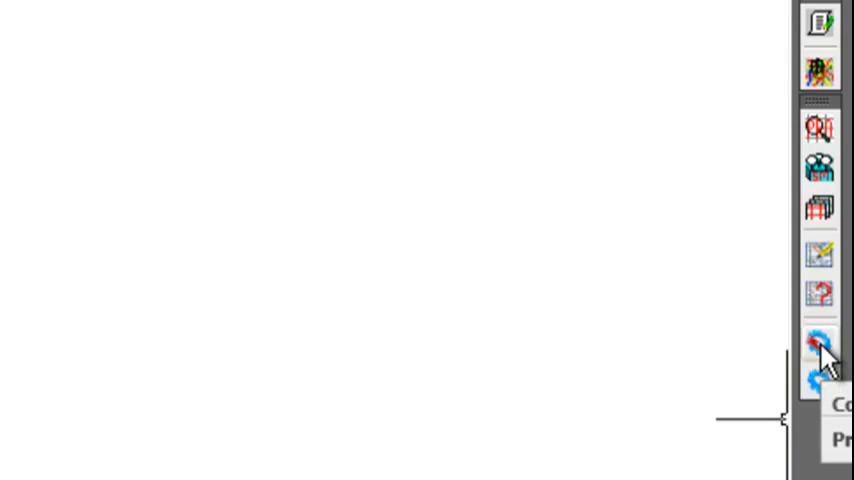
Copy the configuration to a new 'Azproconfig' folder created inside Documents.
left_click(819, 345)
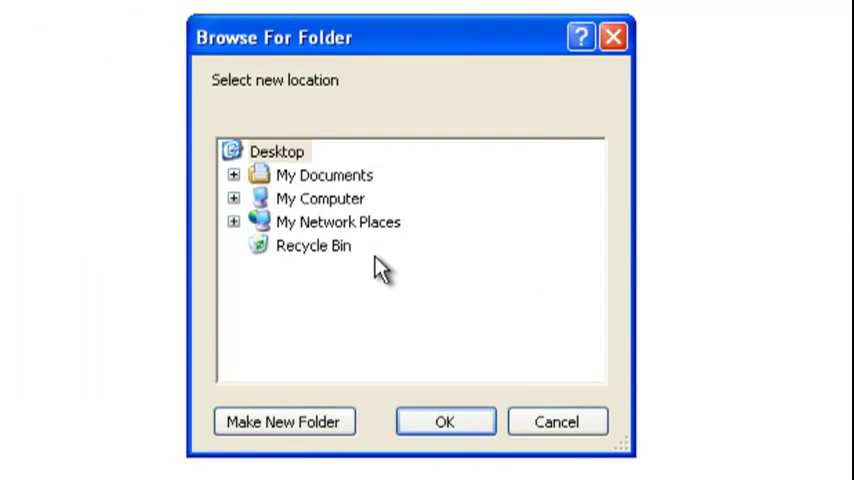
left_click(320, 198)
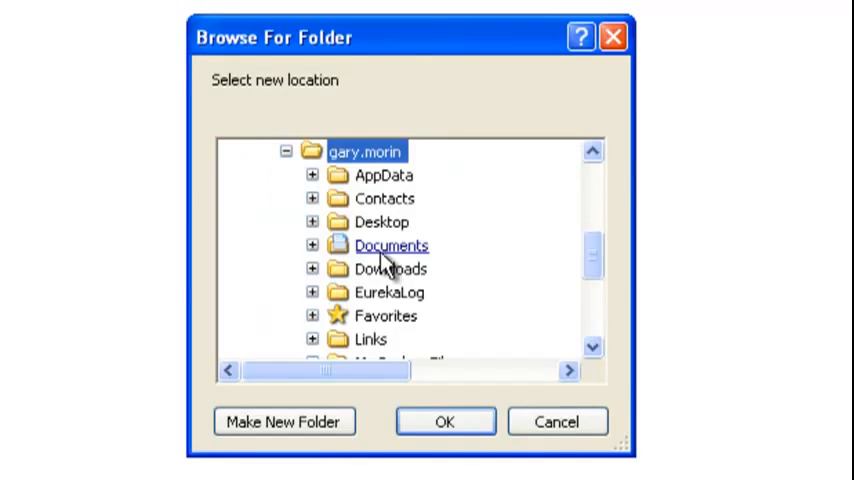
double_click(391, 245)
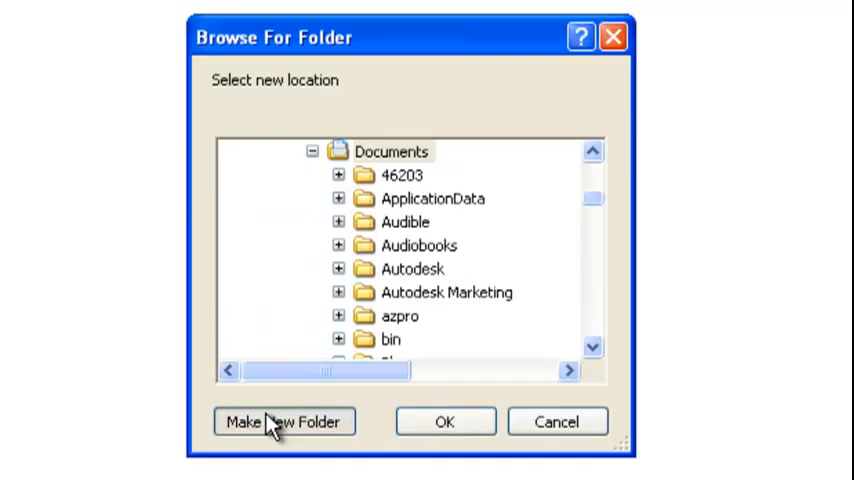
left_click(284, 421)
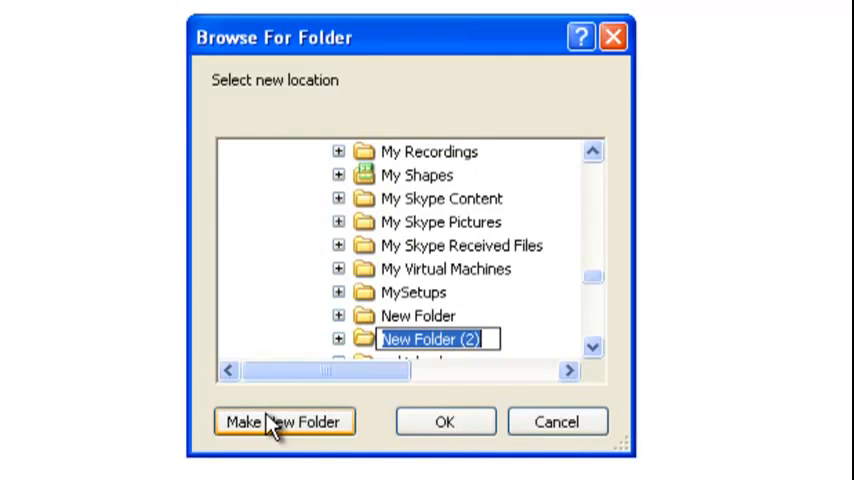
type("Azpro")
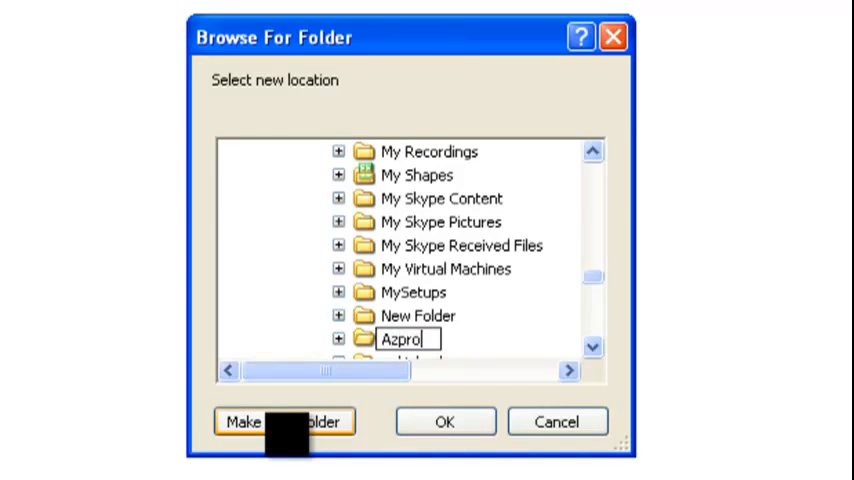
type("config")
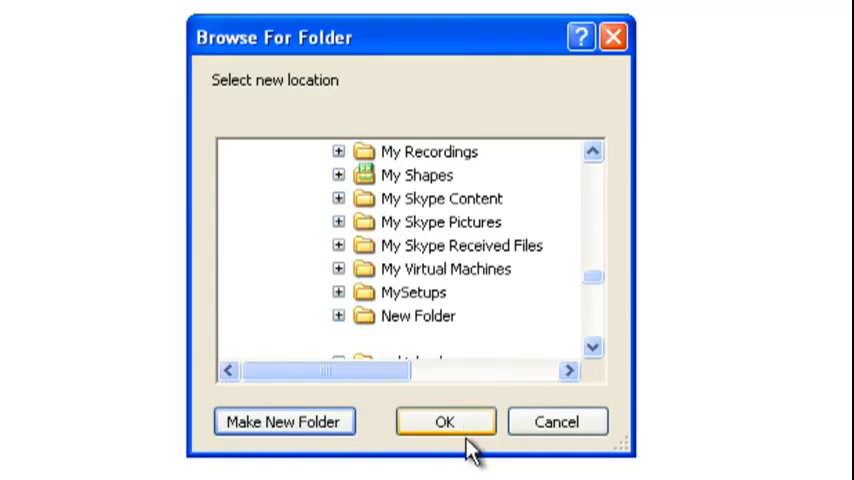
left_click(445, 421)
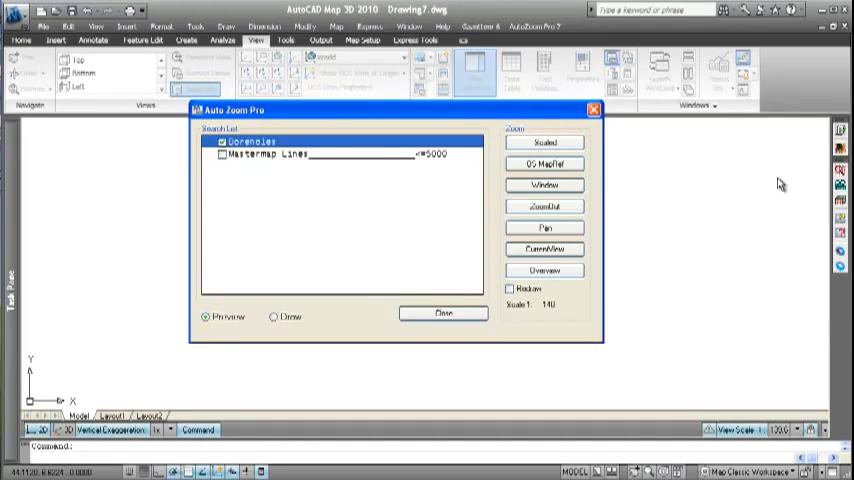
mouse_move(467, 350)
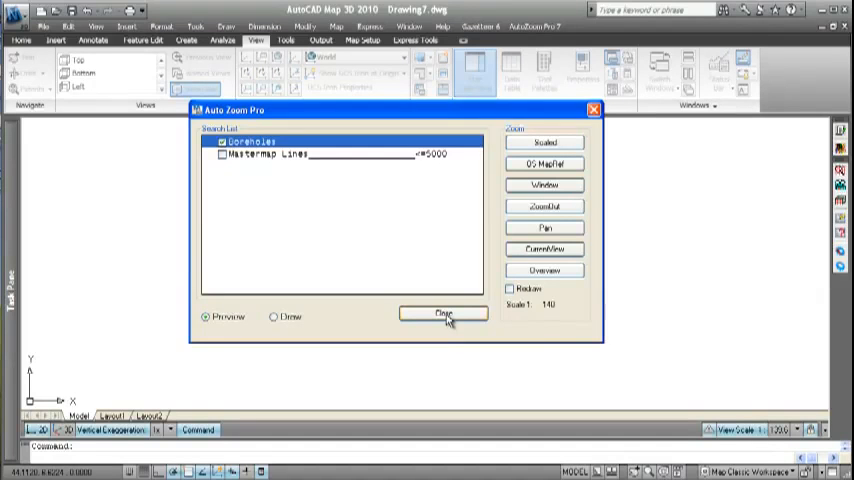
Close the Auto Zoom Pro search list and return to the drawing.
left_click(443, 315)
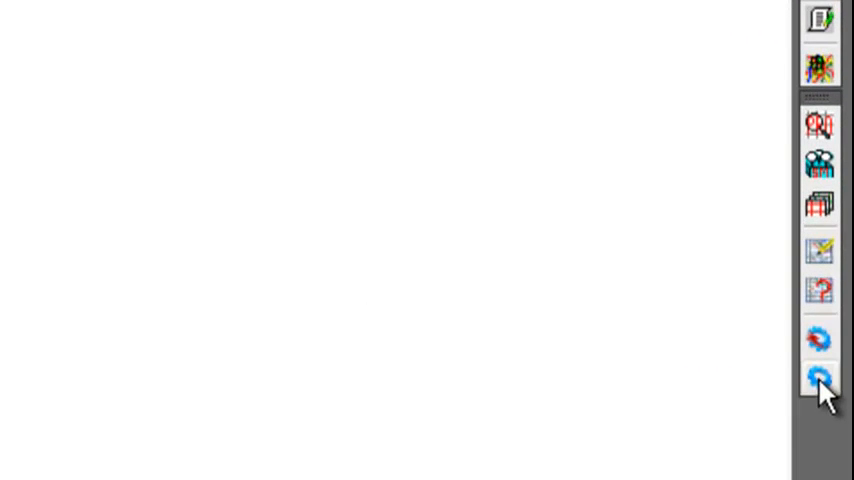
Open the configuration-data folder browser and expand My Network Places.
left_click(819, 378)
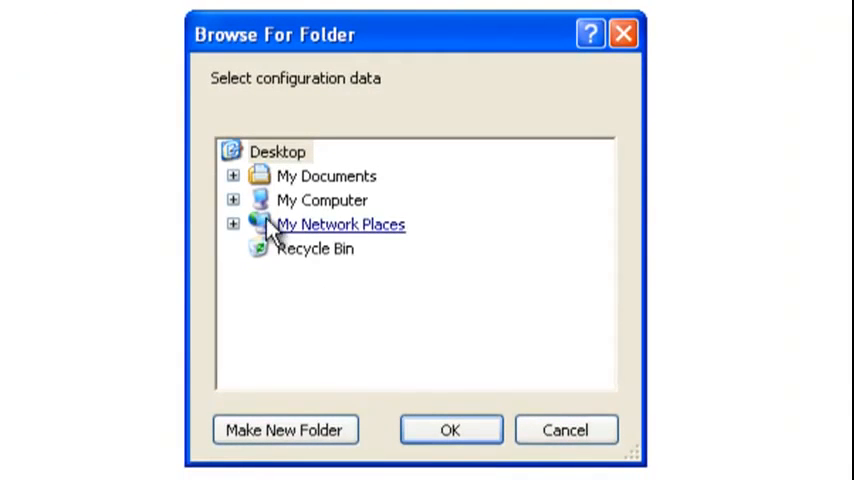
left_click(233, 200)
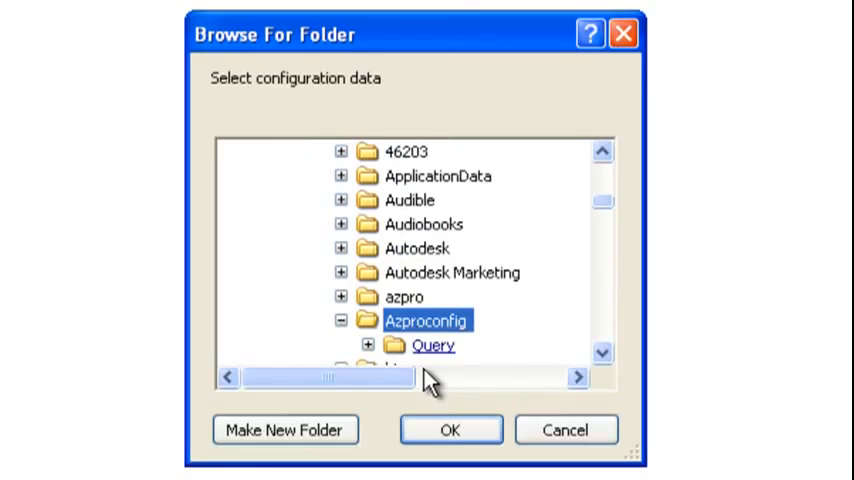
left_click(450, 429)
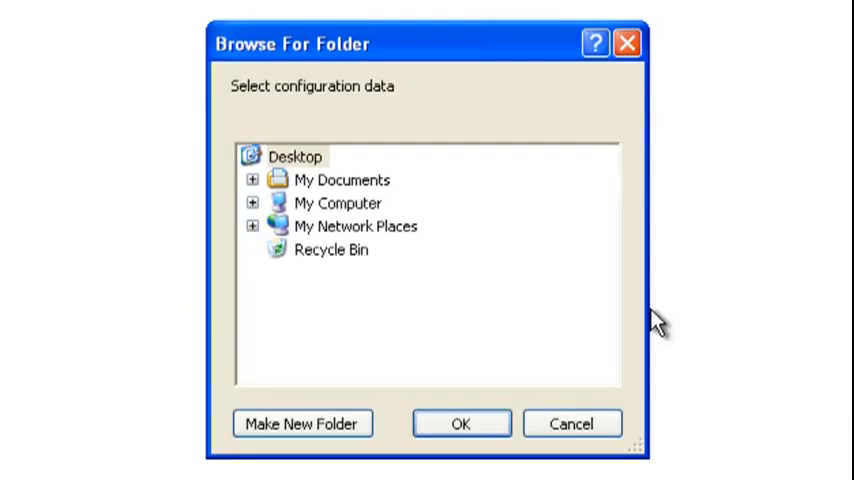
Load the AZPRO configuration folder from My Computer > Documents > Data.
left_click(253, 203)
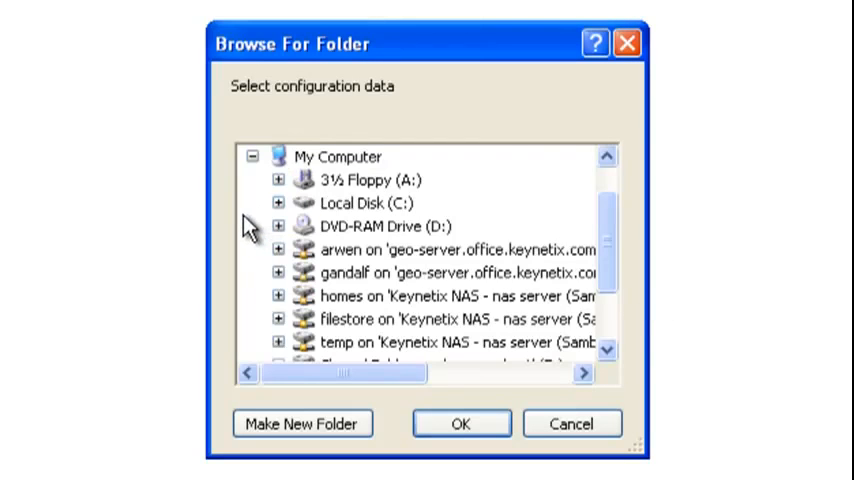
scroll("down", 3)
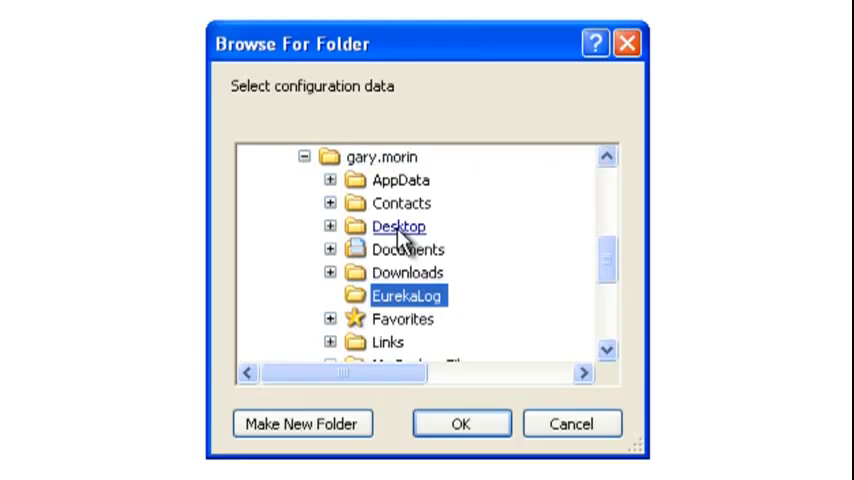
double_click(408, 249)
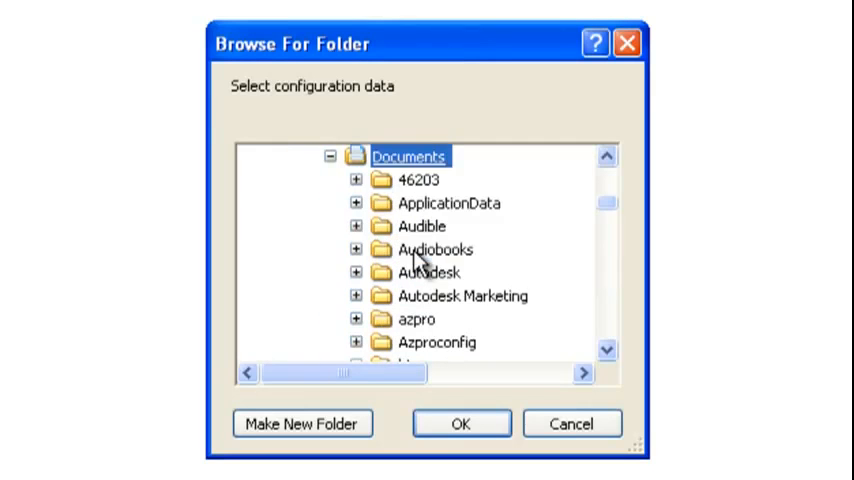
scroll("down", 3)
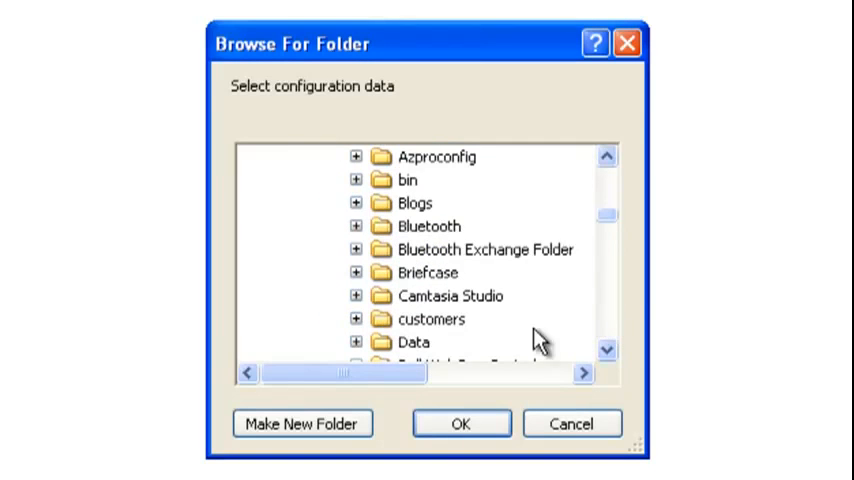
double_click(414, 342)
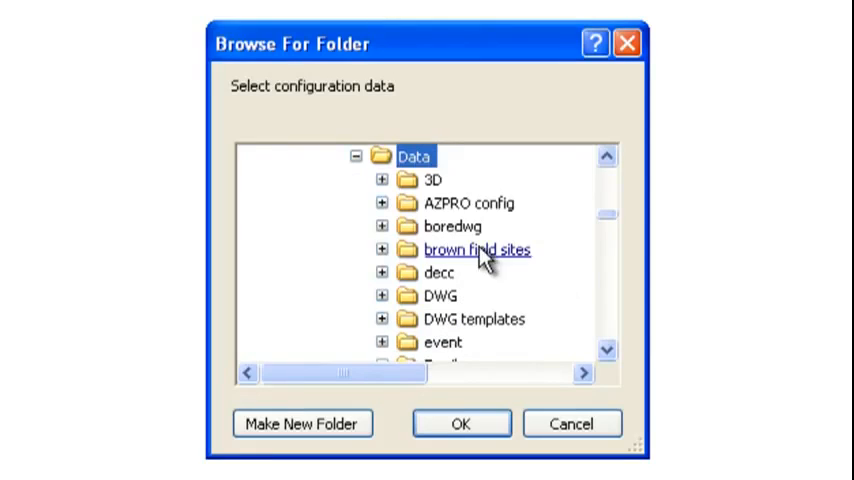
left_click(461, 423)
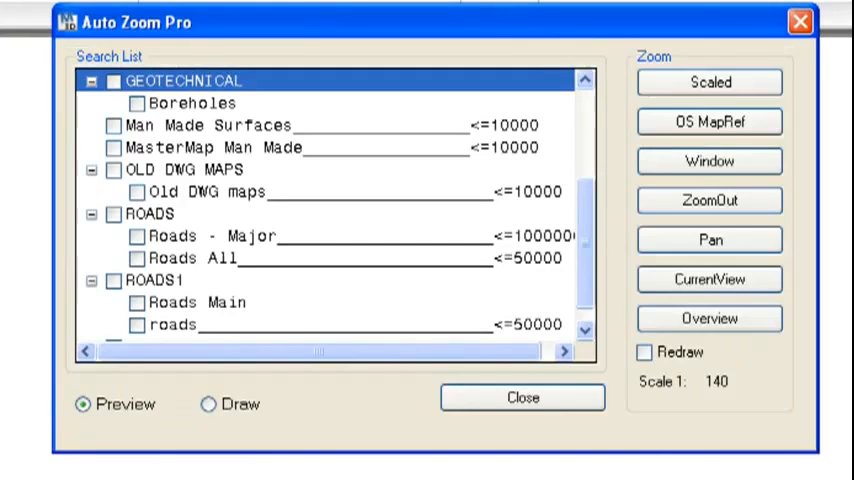
Include the ROADS group in the search list and start a Window zoom.
scroll("down", 3)
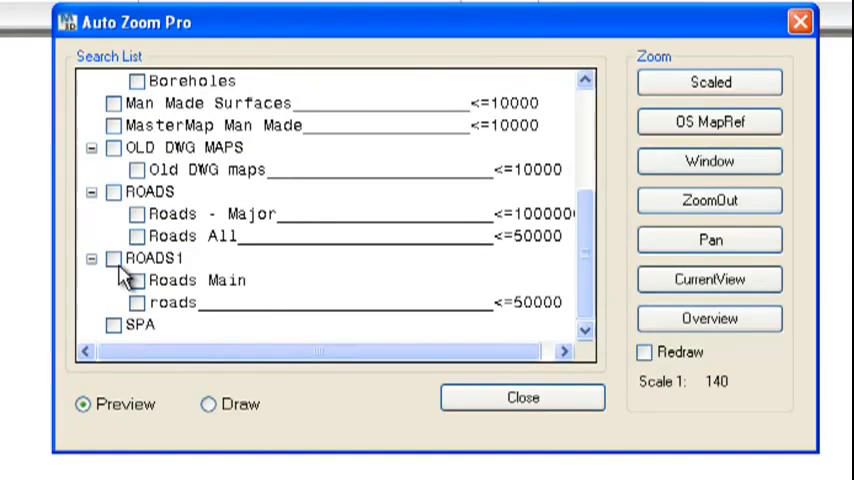
left_click(113, 191)
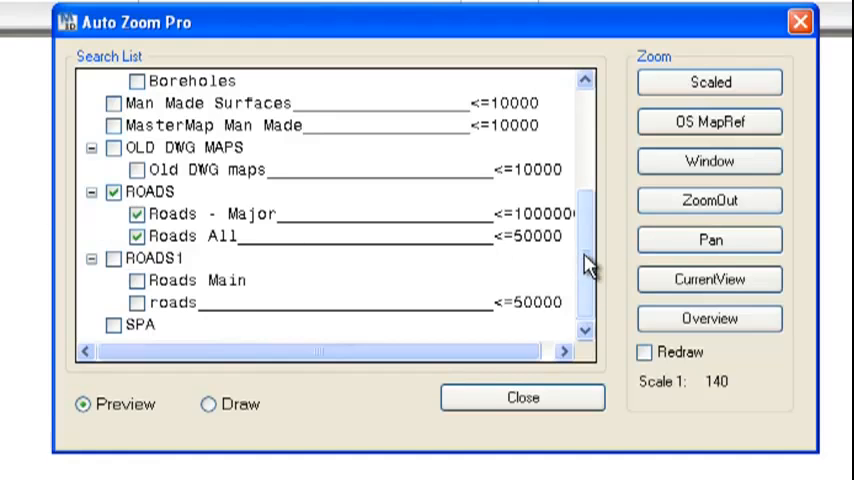
scroll("up", 3)
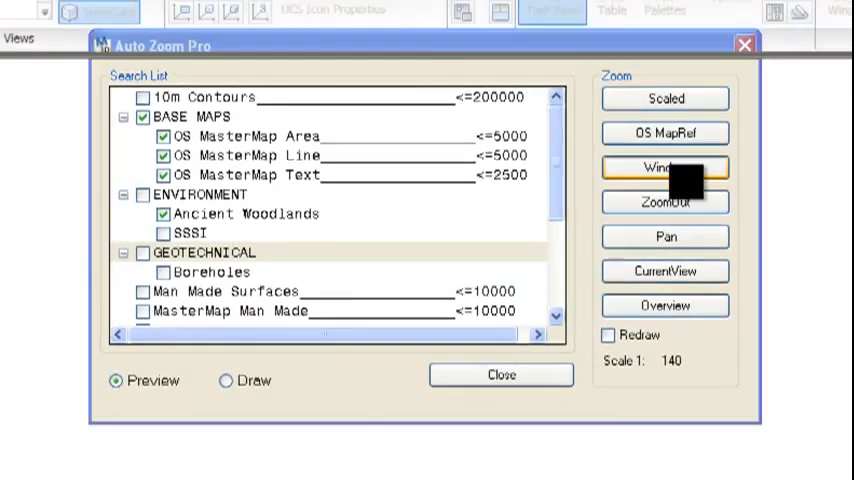
left_click(665, 167)
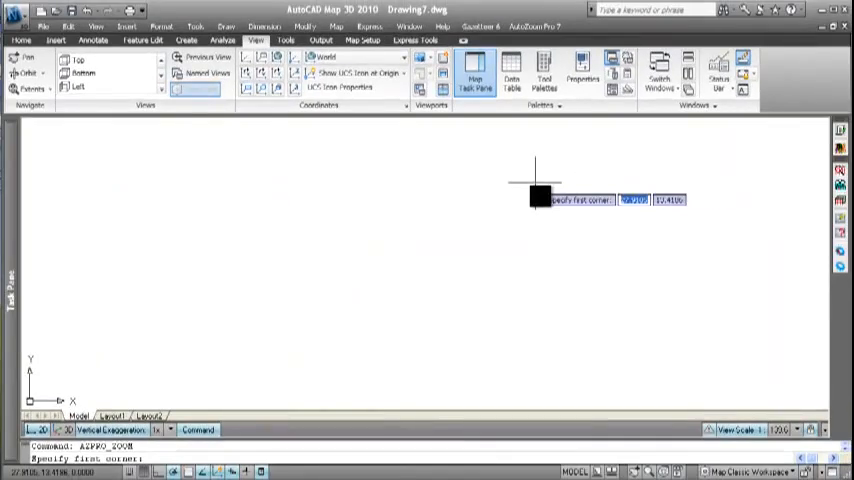